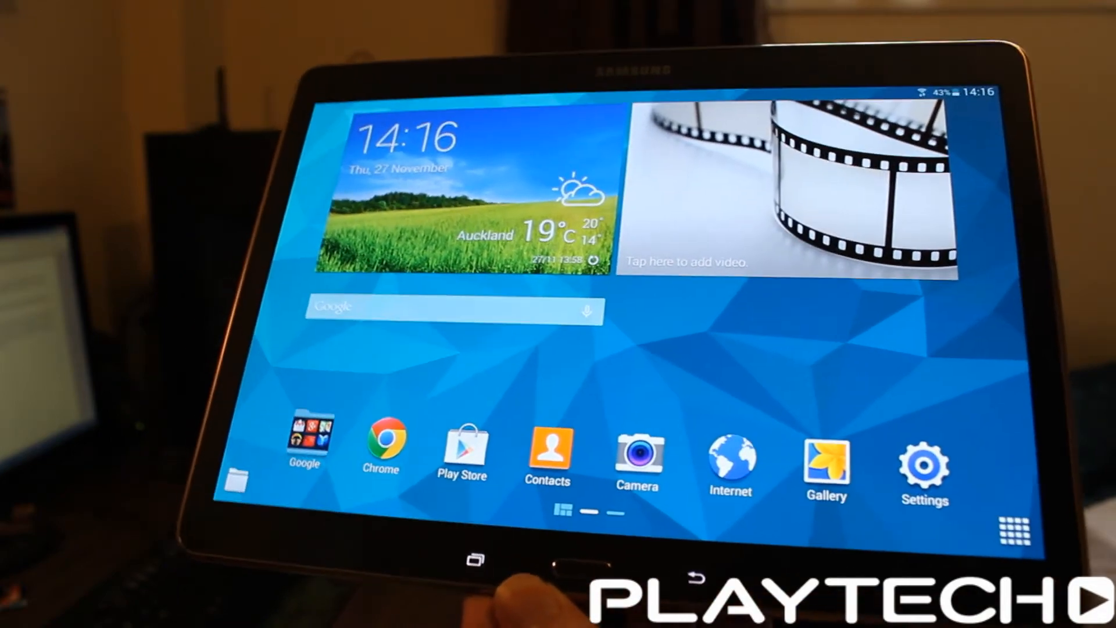
Step: Launch Settings from the dock icon on the Galaxy Tab S home screen
left_click(923, 462)
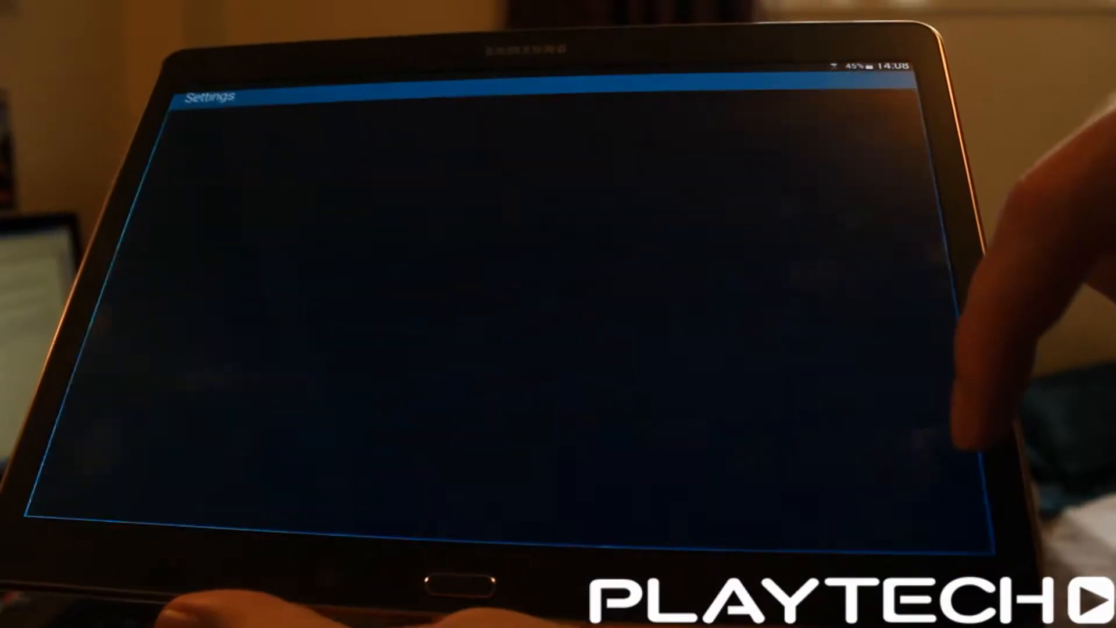